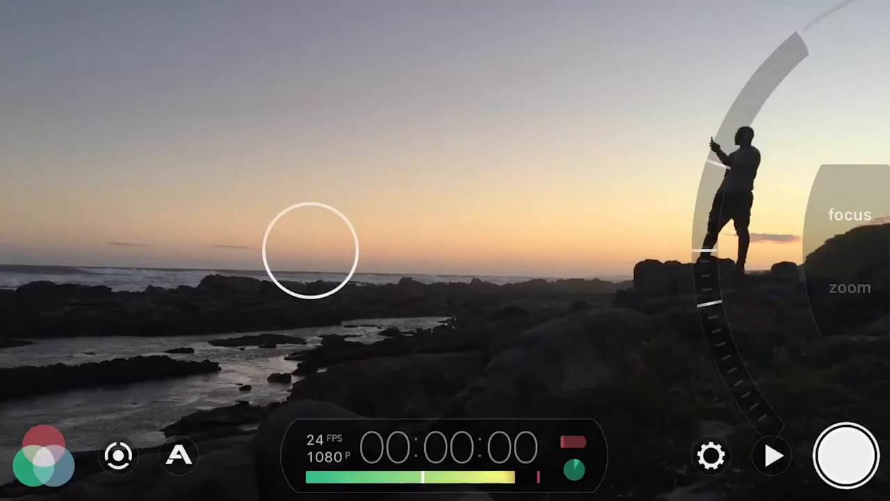
In Resolution settings, step down to HD 720p and back to HD 1080p.
click(710, 457)
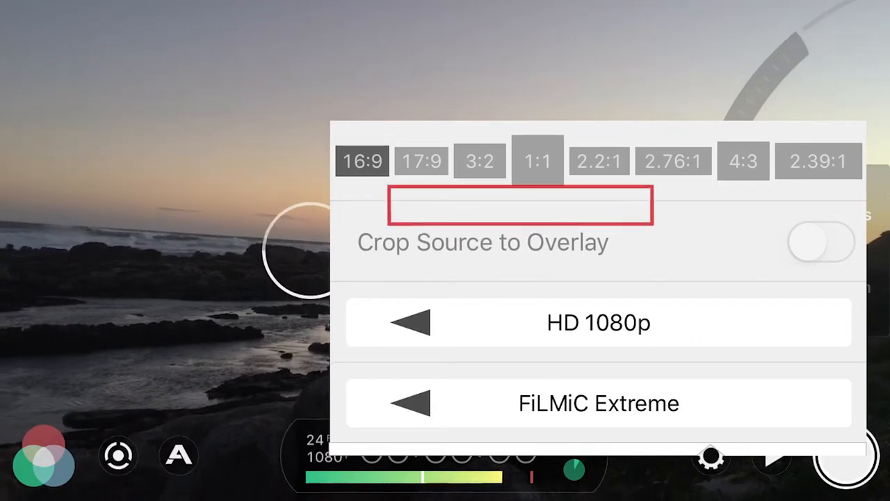
click(411, 323)
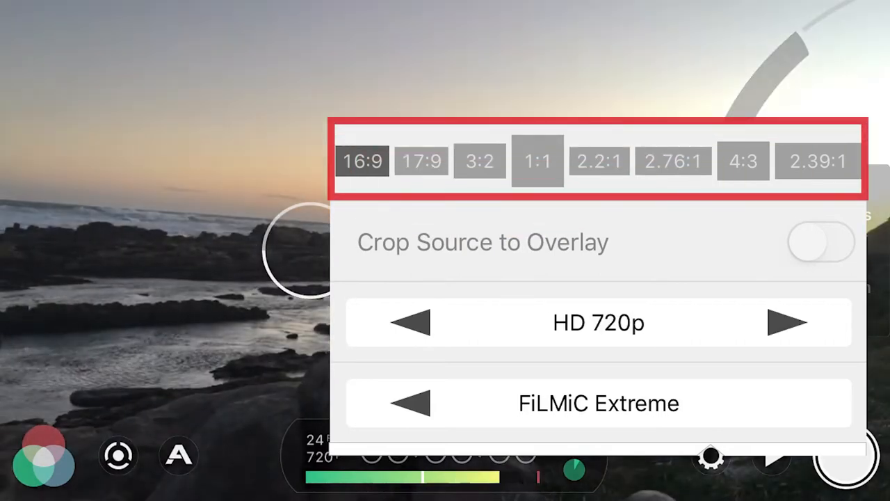
click(411, 323)
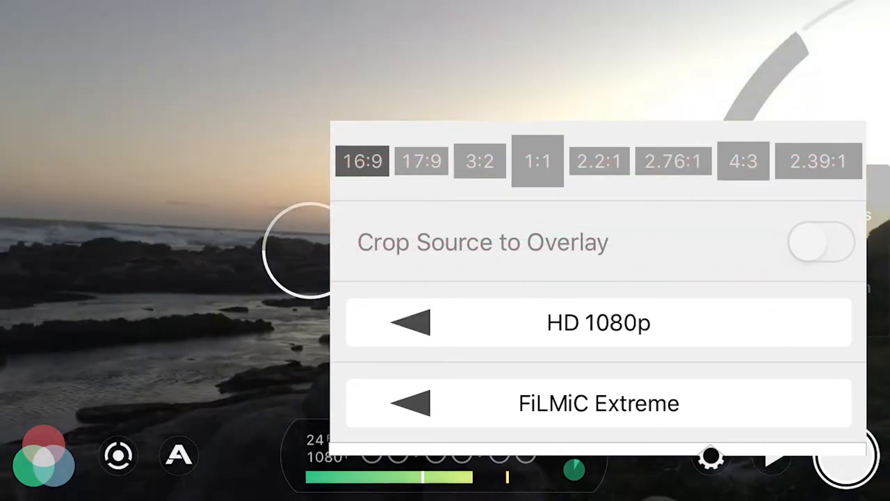
Try 17:9, 1:1 and 2.2:1 with crop-to-overlay, then keep 16:9 with cropping off.
click(420, 161)
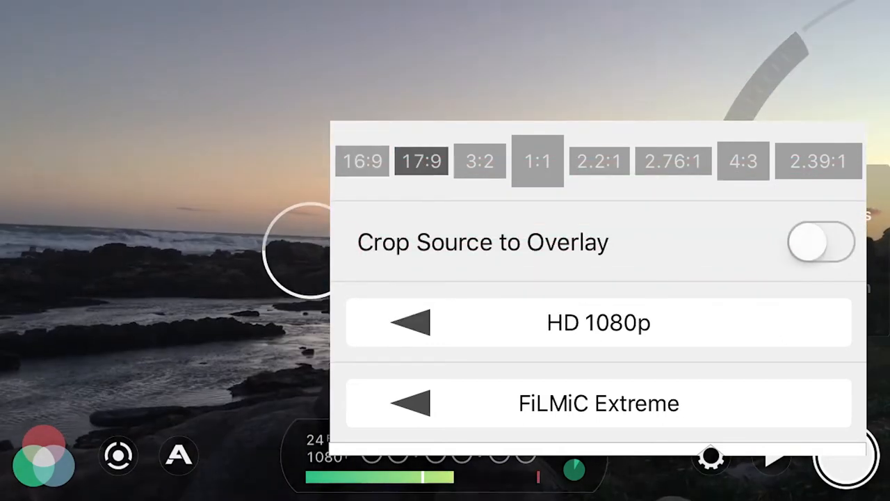
click(821, 242)
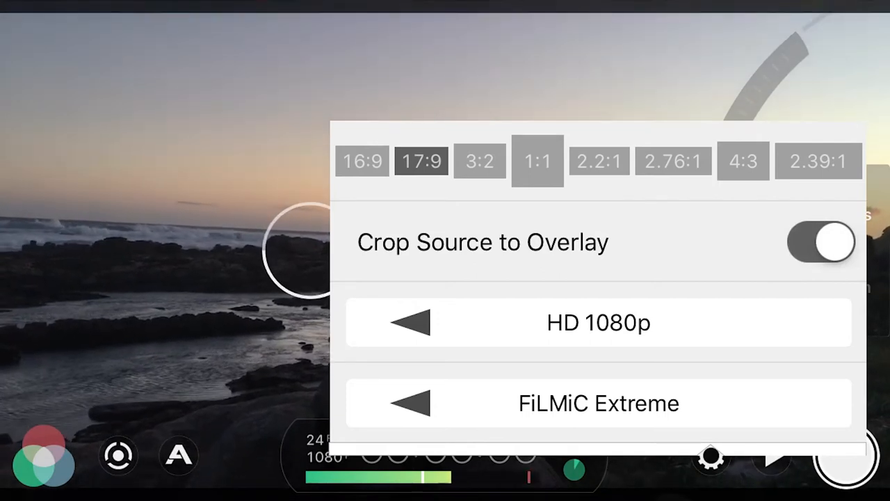
click(537, 162)
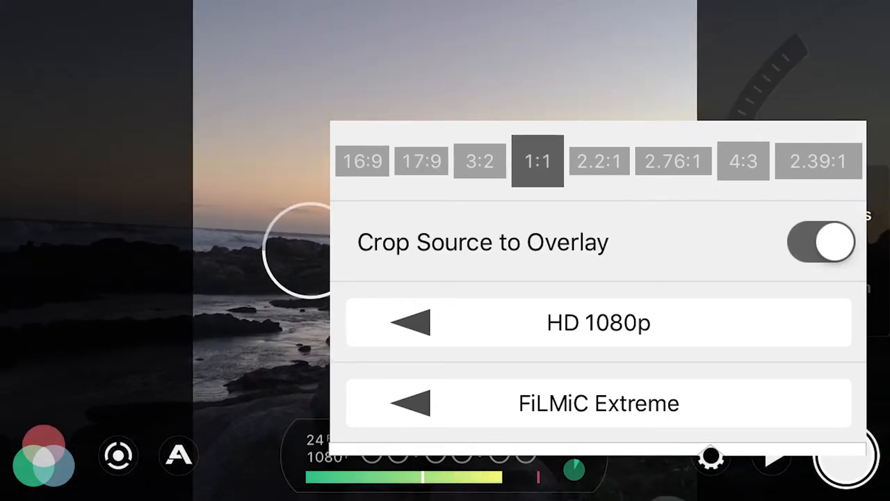
click(599, 162)
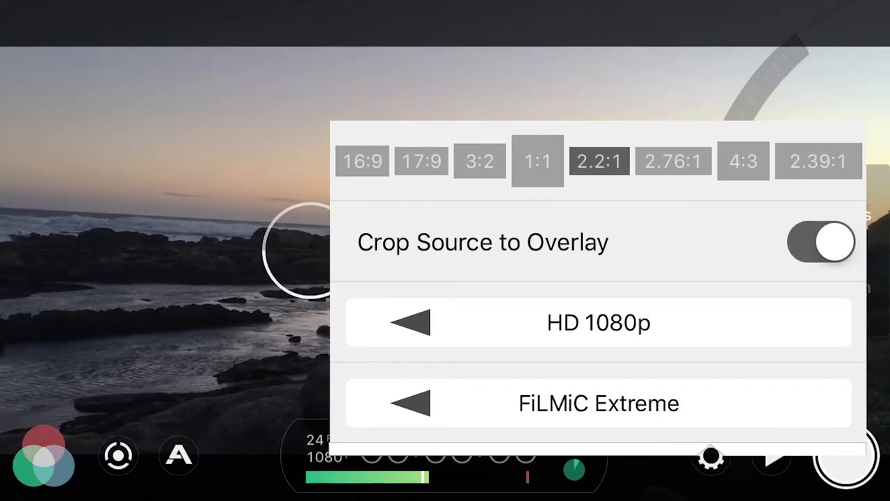
click(820, 242)
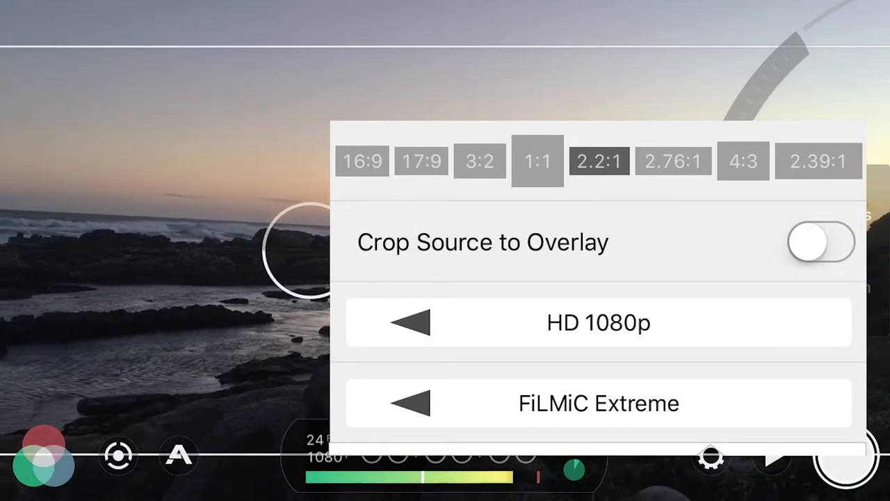
click(821, 242)
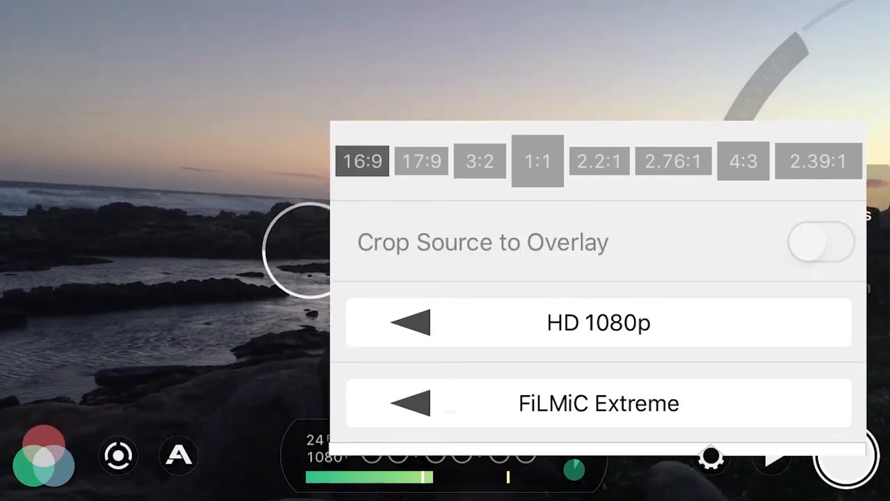
Cycle the resolution through HD 720p and SD 540p and end on HD 1080p.
click(410, 323)
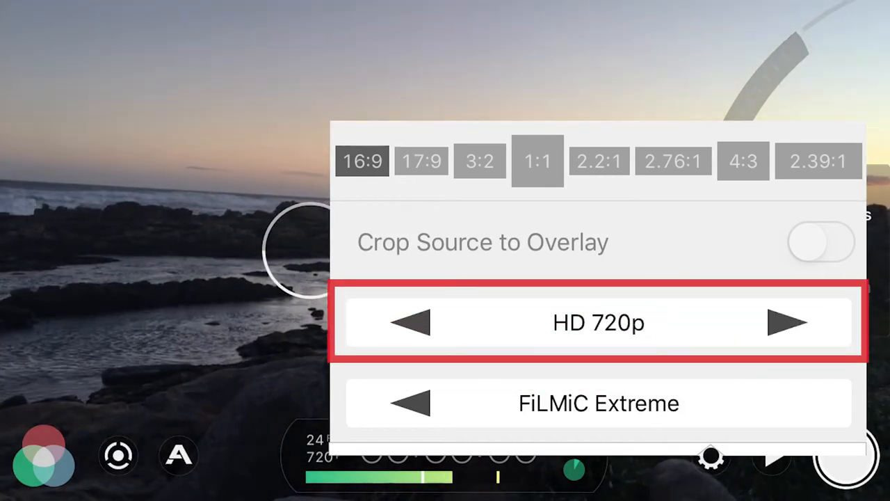
click(409, 323)
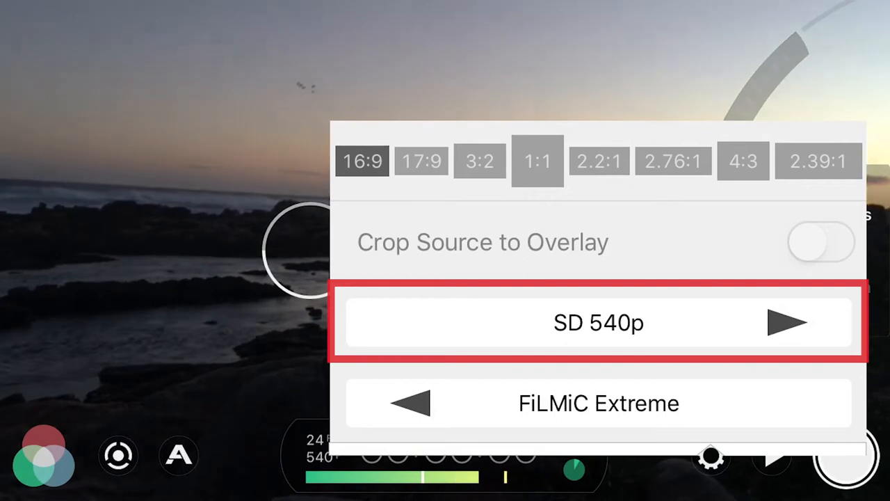
click(787, 323)
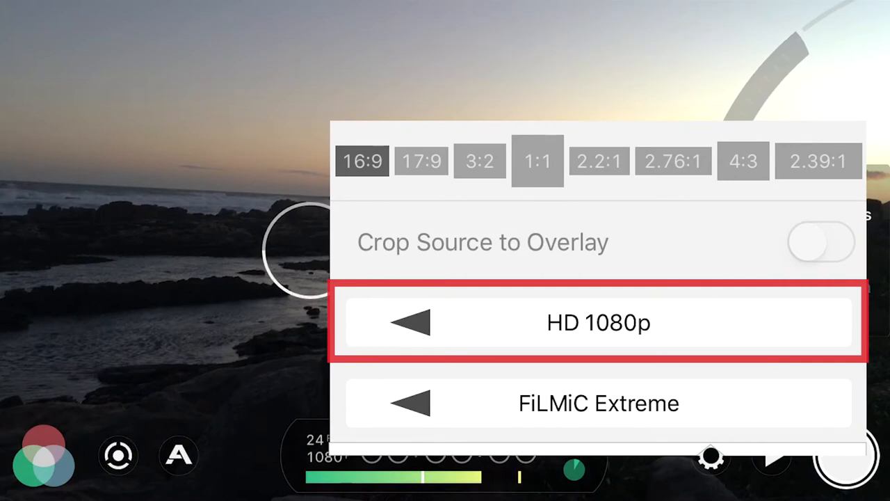
Set encoding to FiLMiC Quality after trying Apple Standard, then return to the camera view.
click(598, 403)
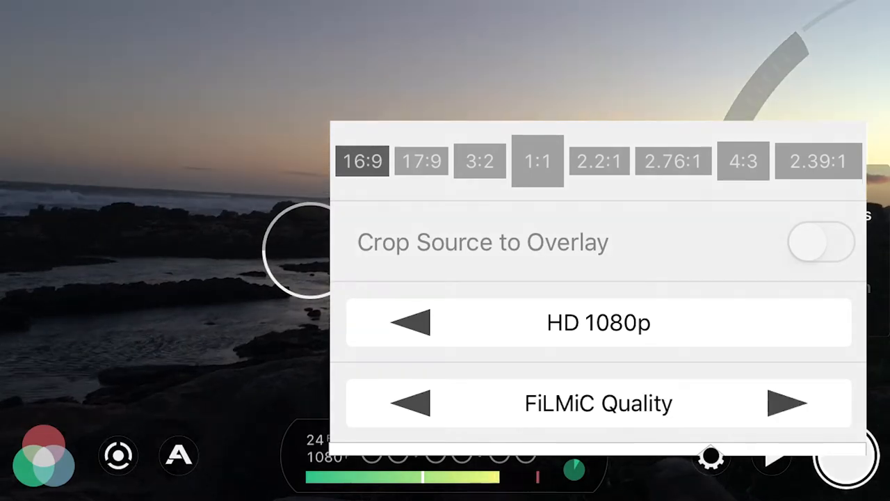
click(410, 404)
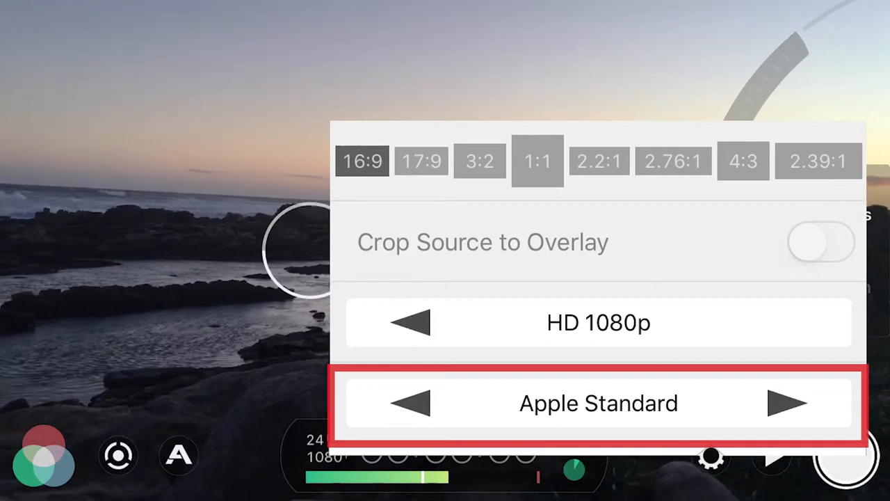
click(411, 403)
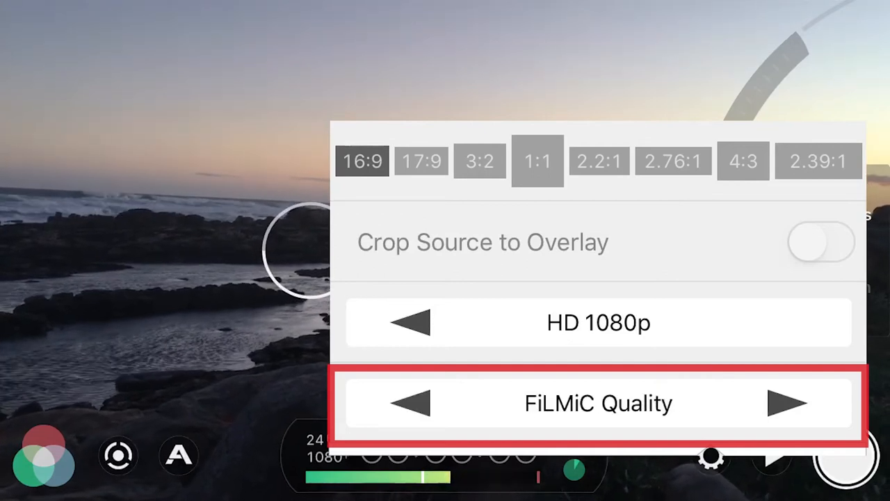
click(788, 403)
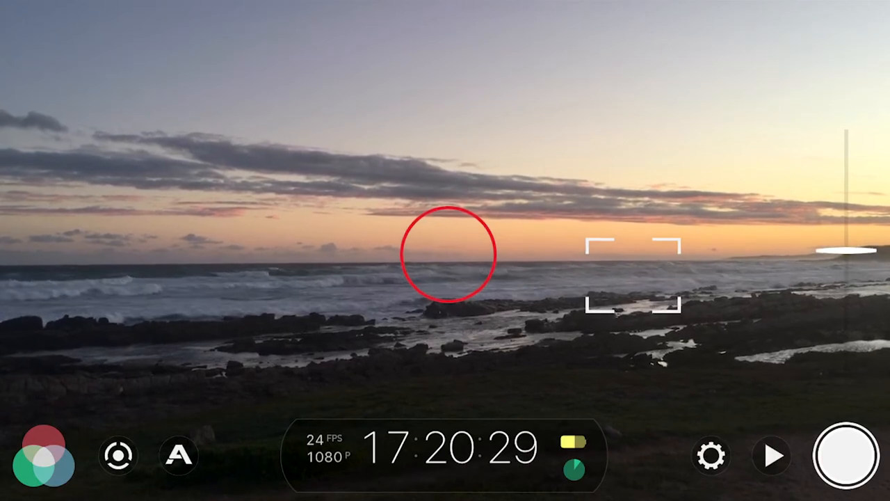
View the frame rate at 24 capture and 24 playback fps, then return to the settings grid.
click(711, 456)
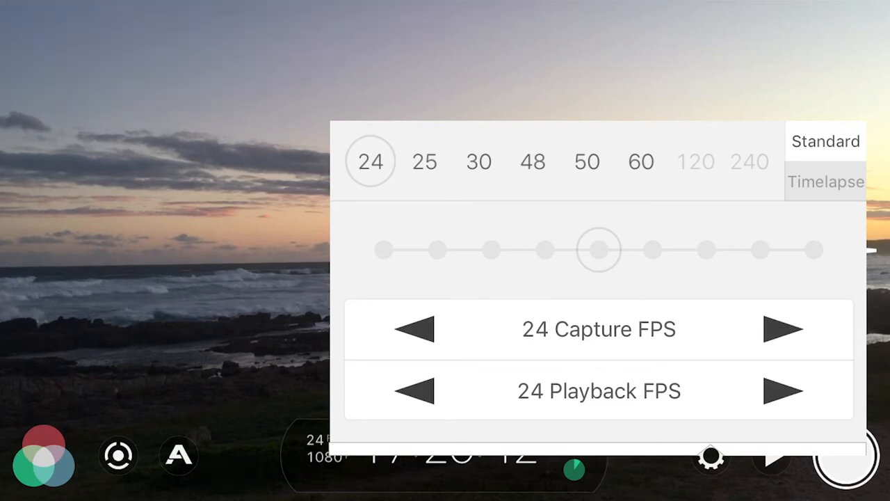
click(711, 456)
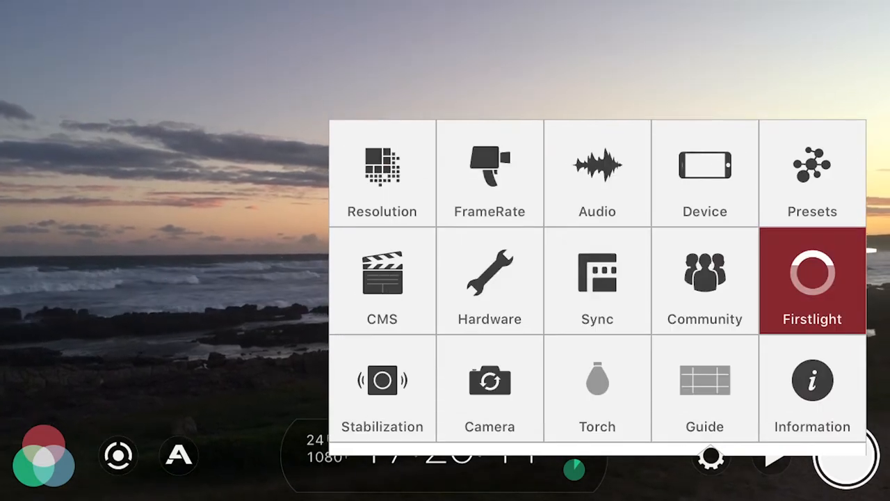
In Audio settings, turn off Video Only and set AAC format at 48.0 kHz.
click(596, 173)
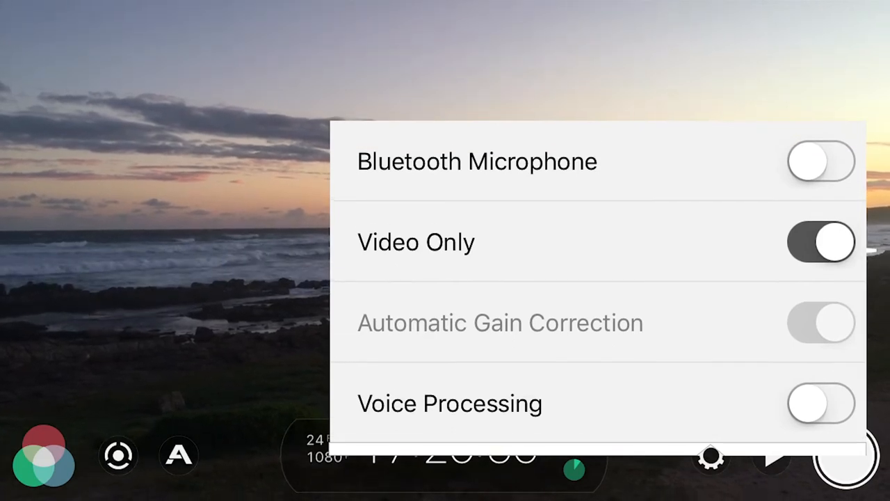
click(821, 242)
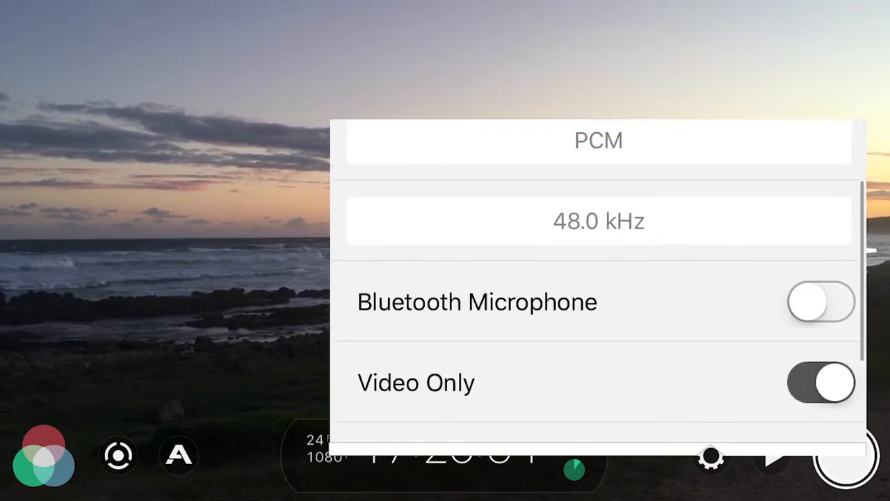
scroll(down, 3)
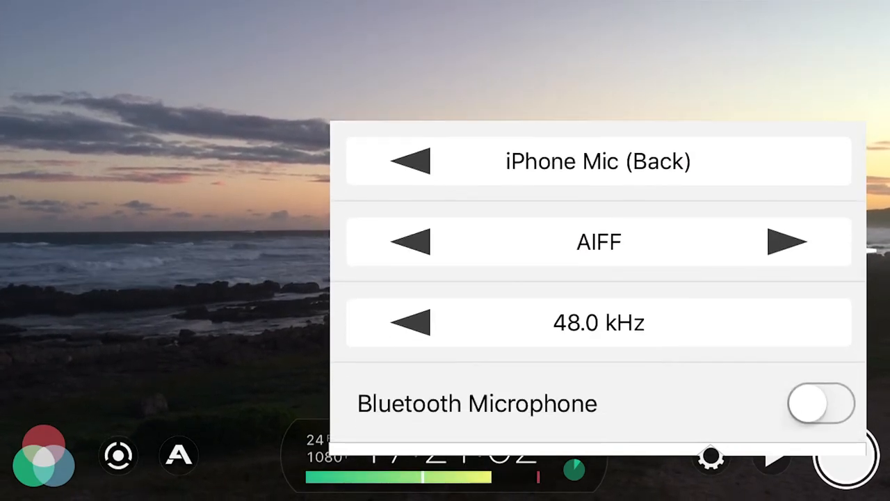
click(787, 242)
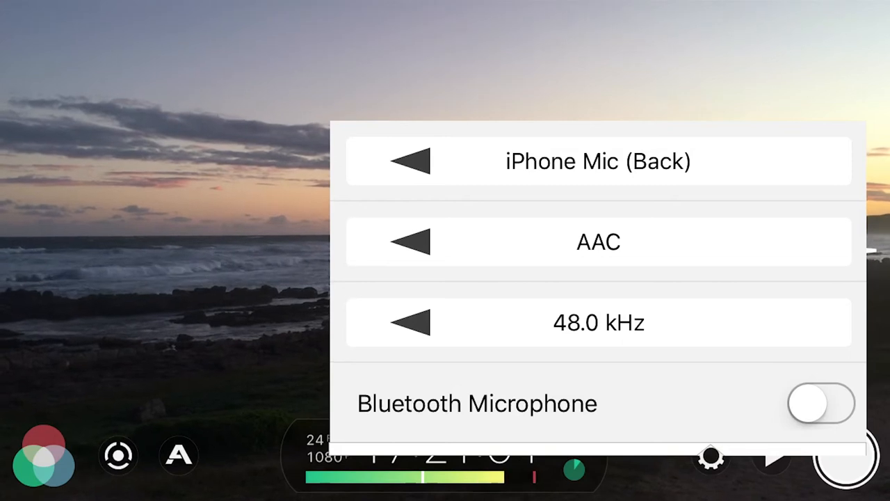
click(411, 323)
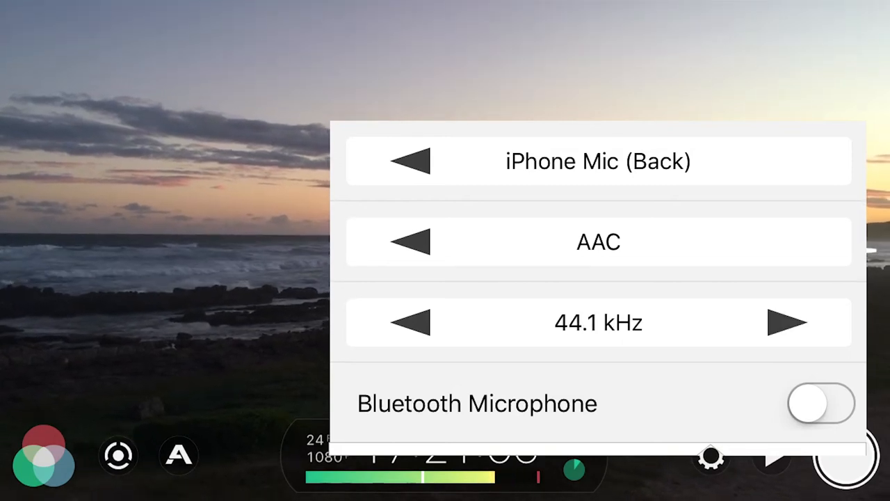
click(788, 322)
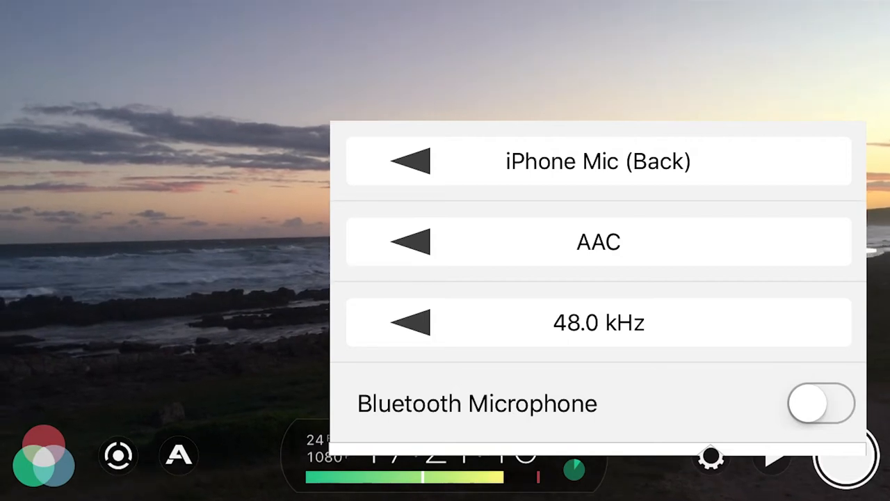
Choose the front iPhone microphone as the audio source.
click(410, 161)
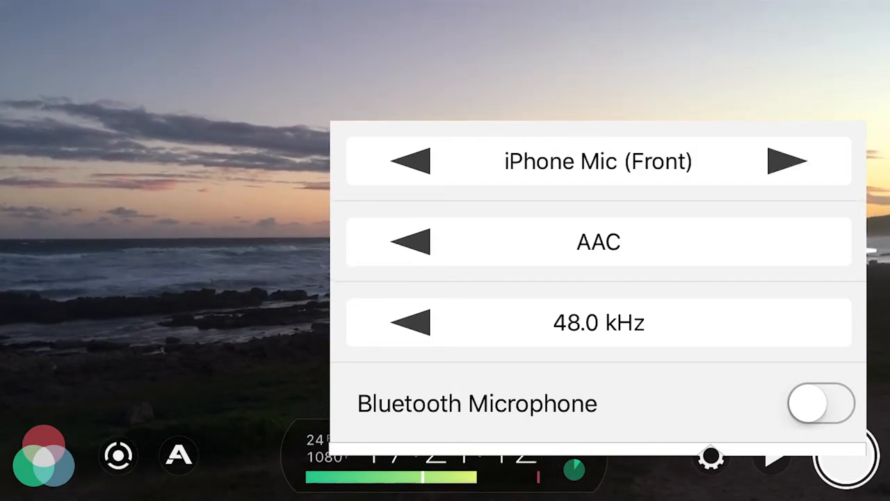
click(787, 161)
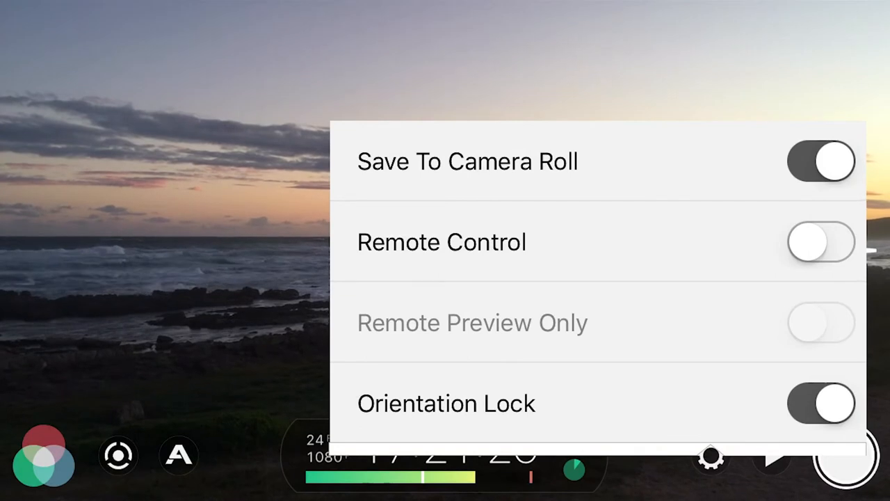
Save the current shooting settings as a preset named 'tes'.
scroll(down, 3)
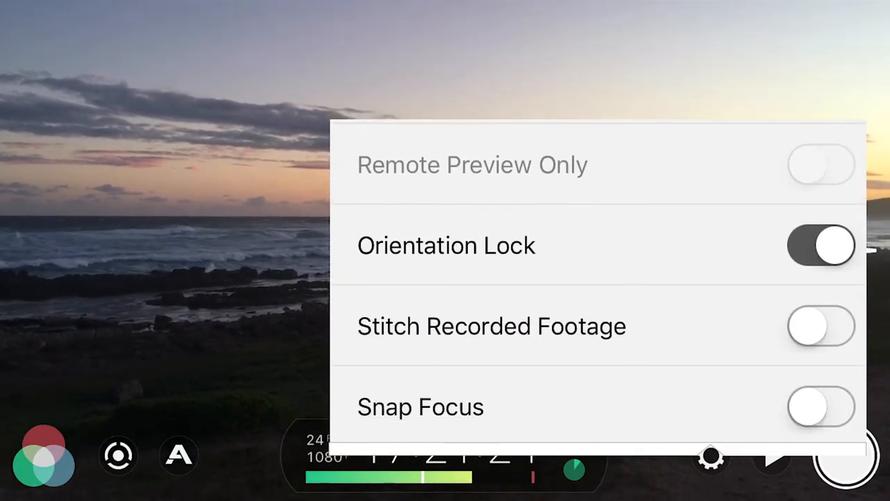
scroll(down, 3)
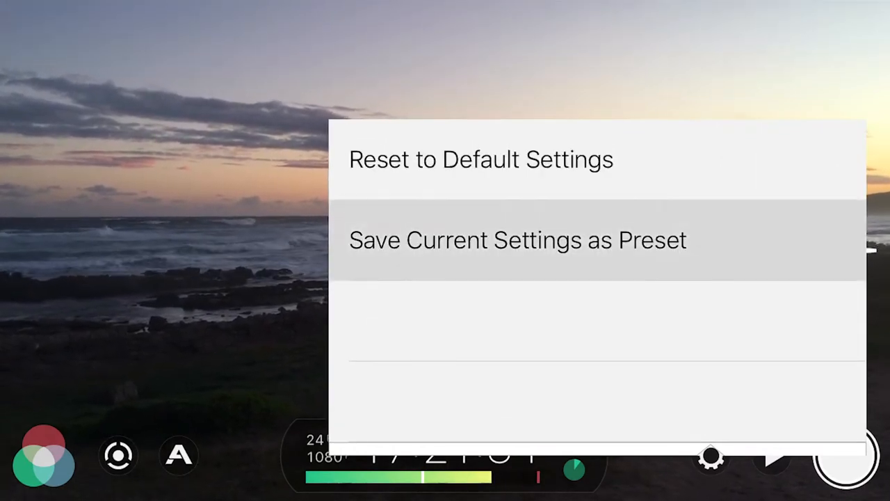
click(518, 239)
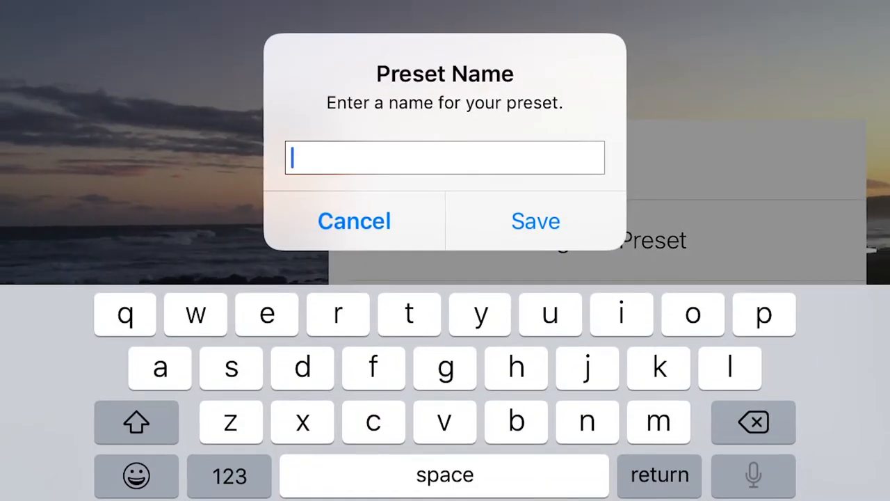
text(tes)
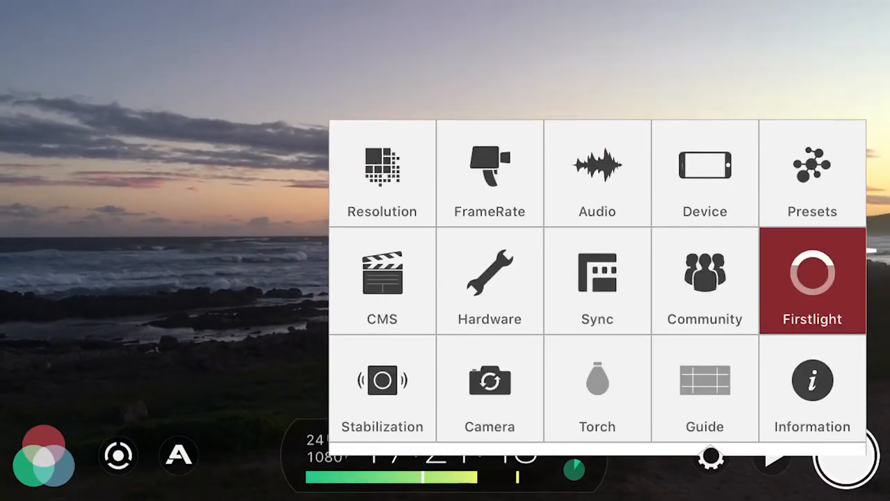
In CMS settings, name the production 'ocean'.
click(381, 281)
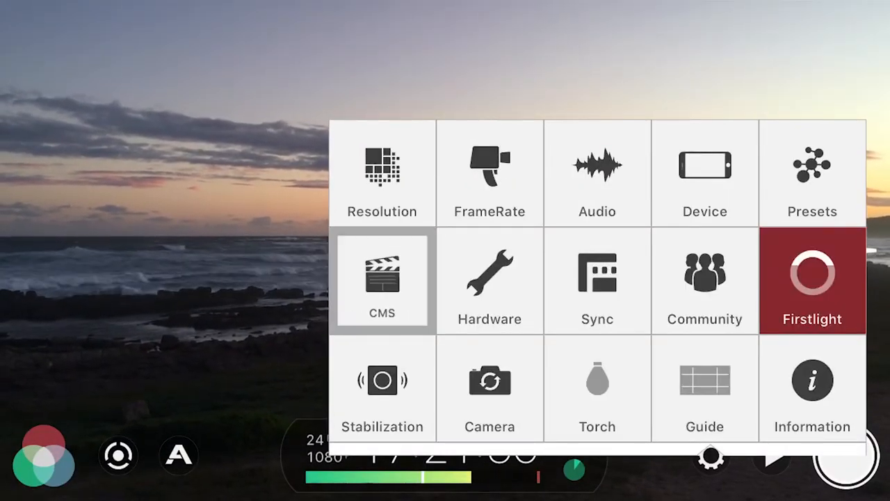
click(382, 281)
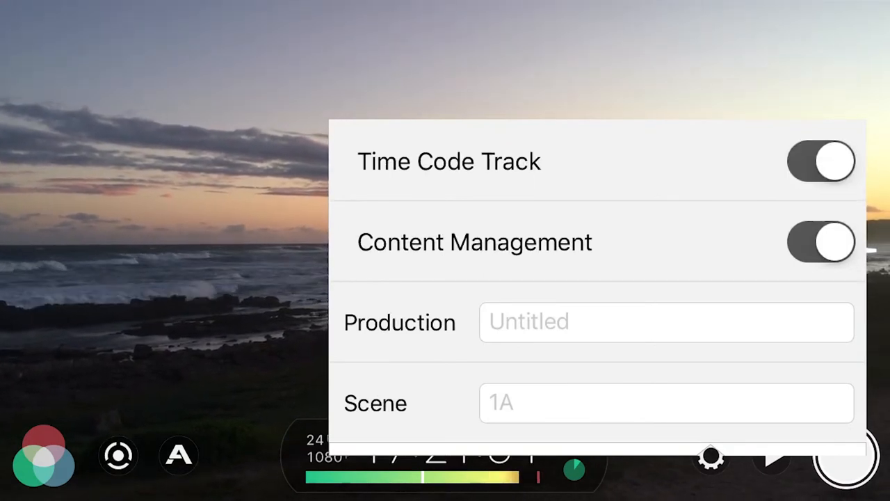
click(665, 321)
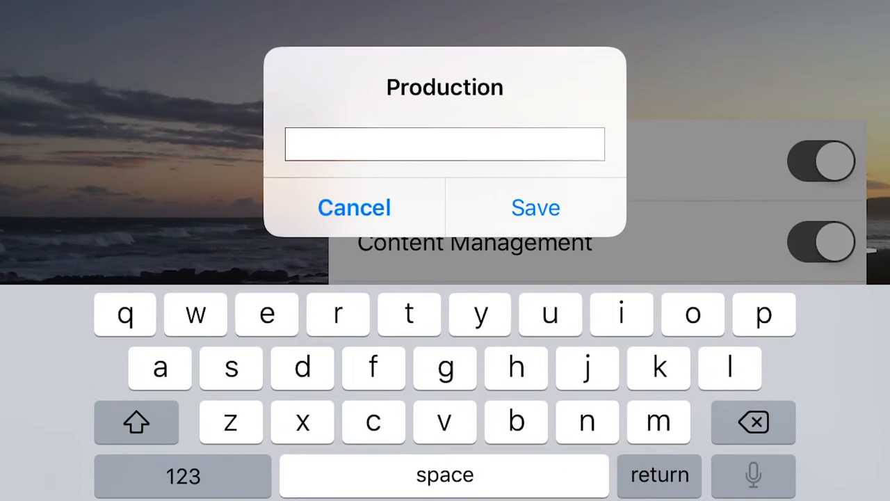
text(q)
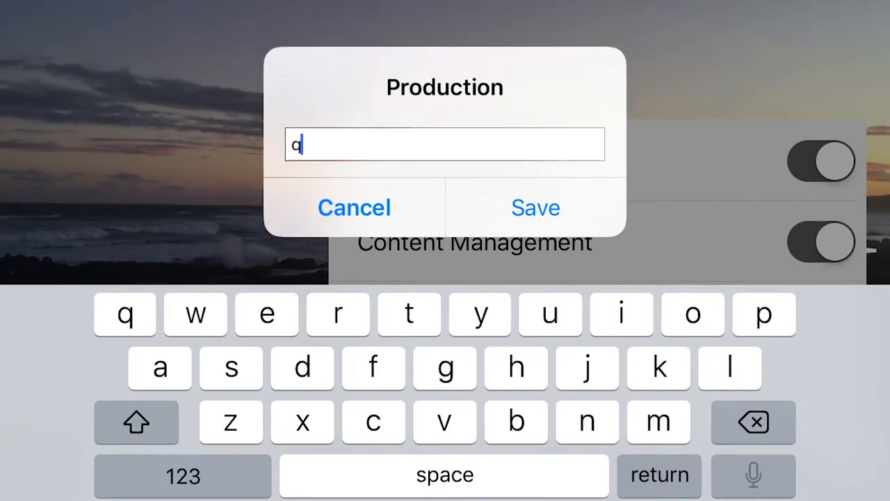
text(o)
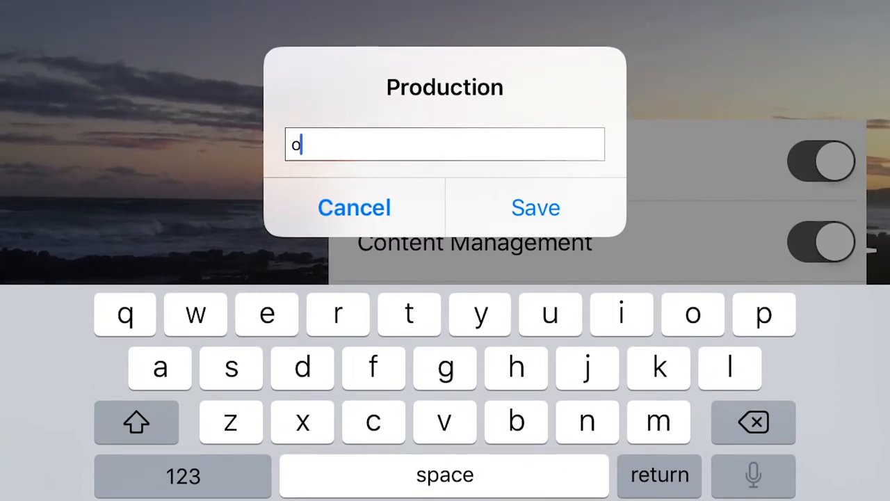
text(cean)
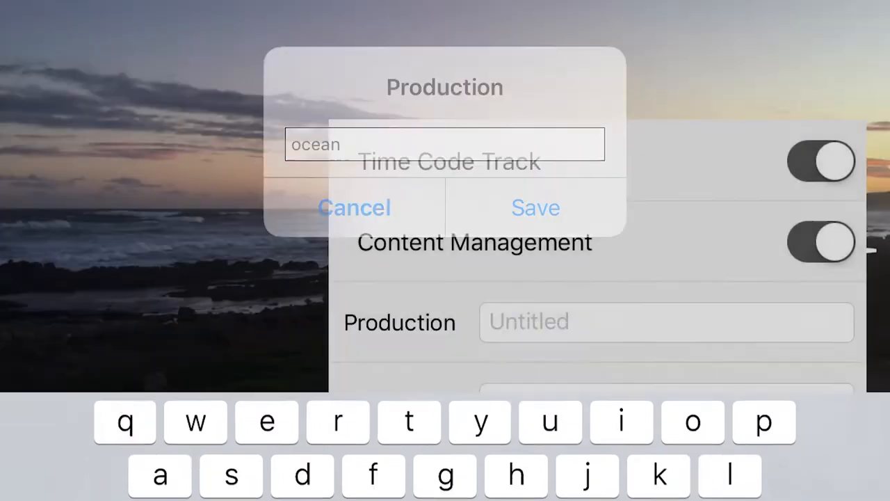
click(535, 207)
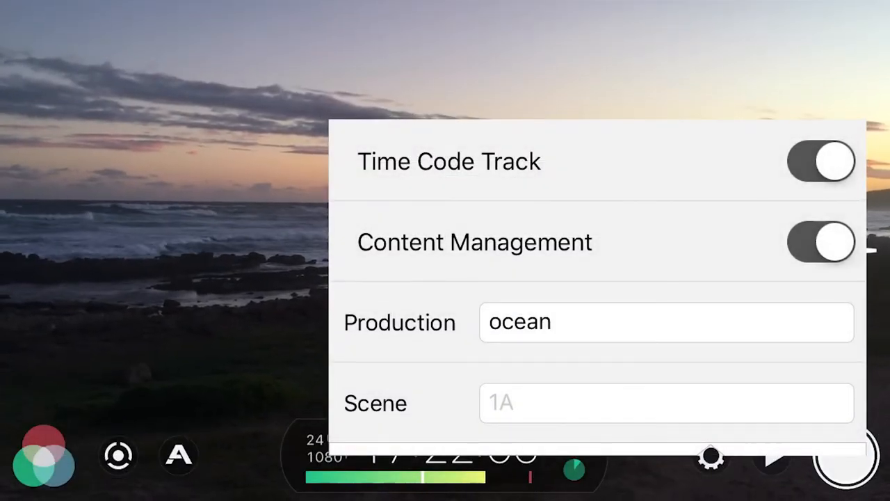
Enter the scene number and set the take number to 1.
click(665, 403)
text(1)
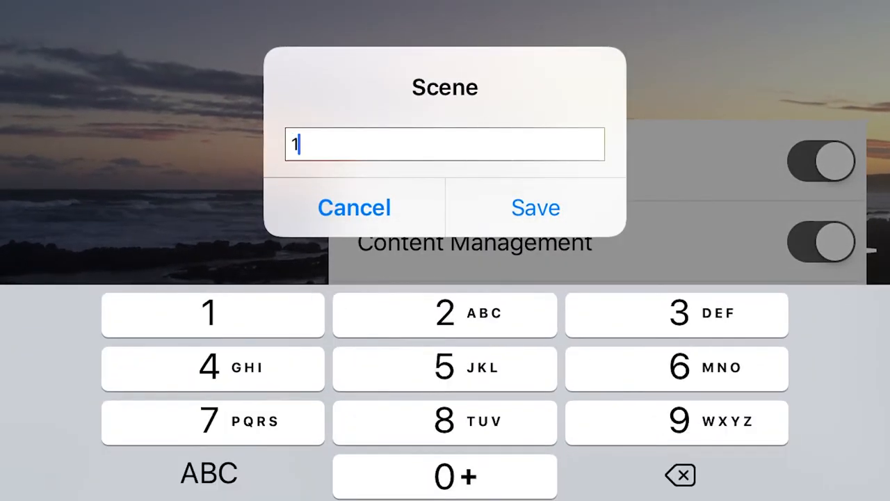
click(209, 473)
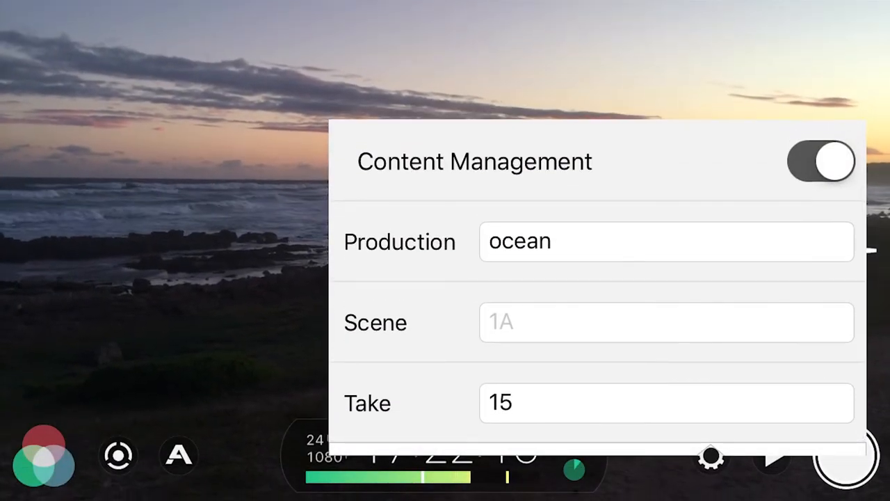
click(665, 404)
text(1)
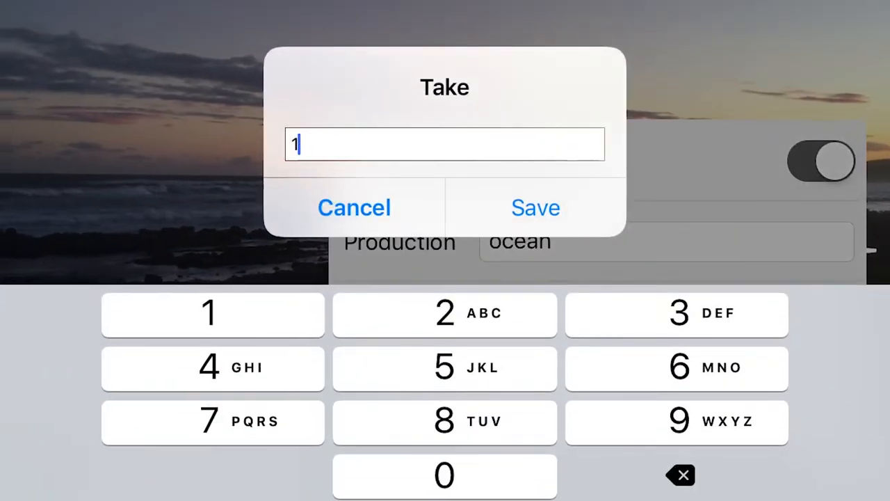
click(536, 207)
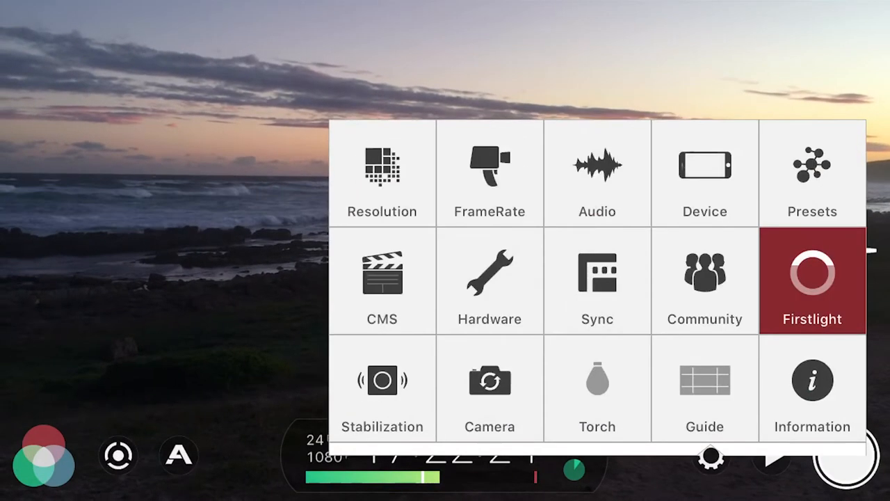
Review the external hardware accessory options and leave the settings.
click(704, 173)
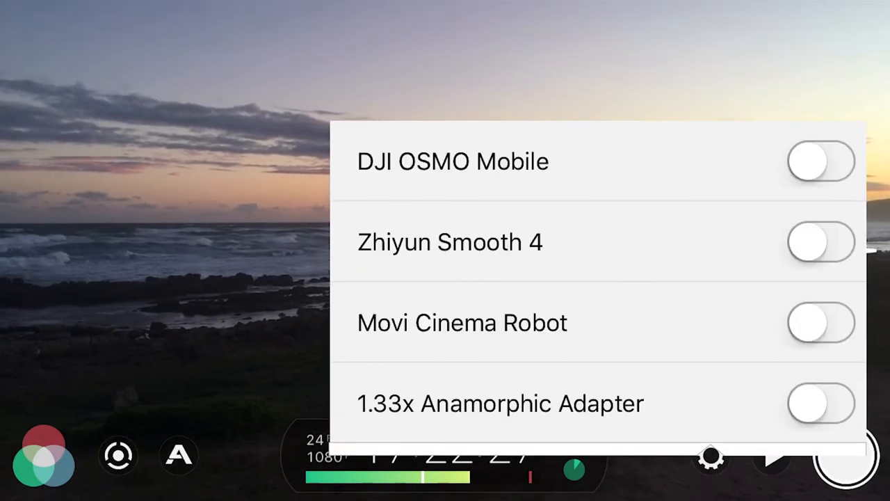
scroll(down, 3)
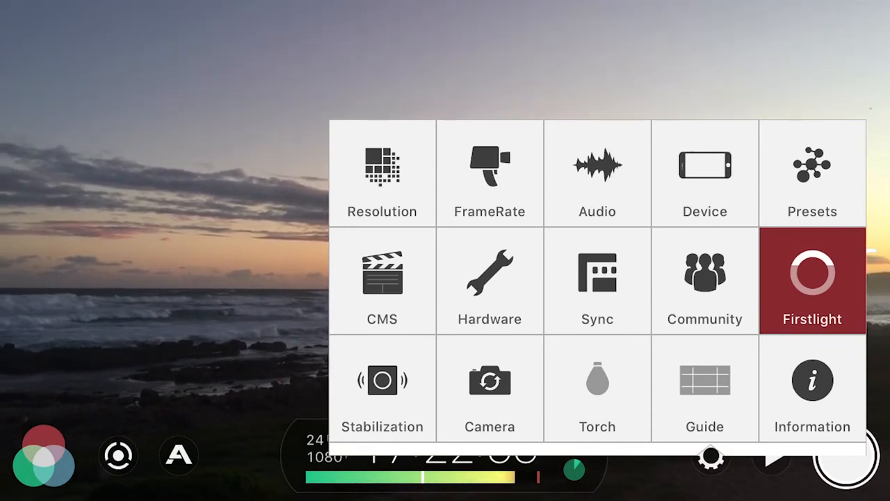
click(382, 381)
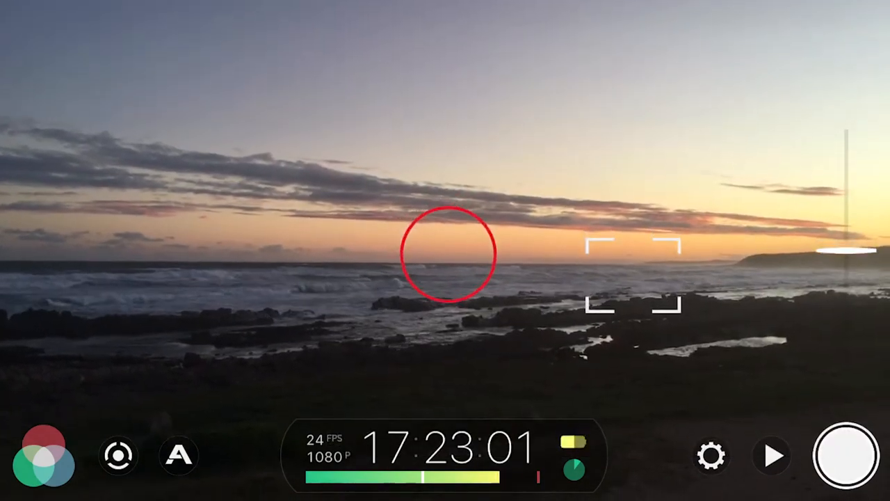
Reopen the settings overview and enter the Camera section.
click(711, 457)
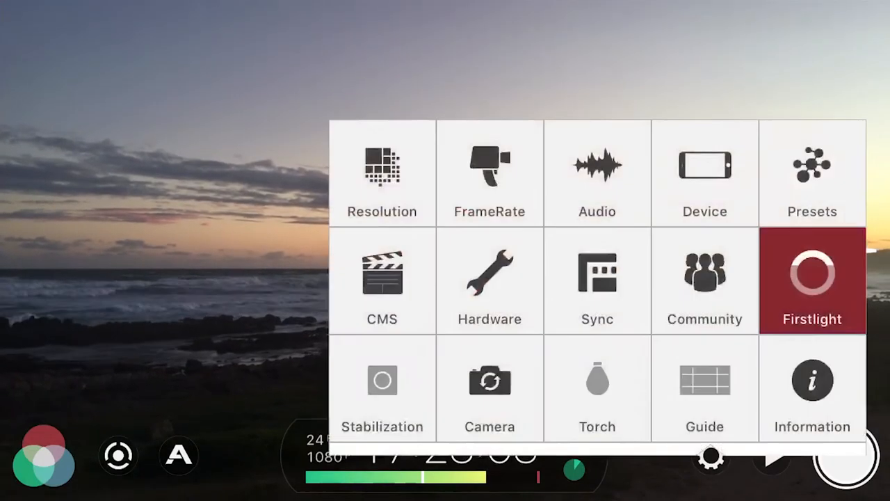
click(381, 382)
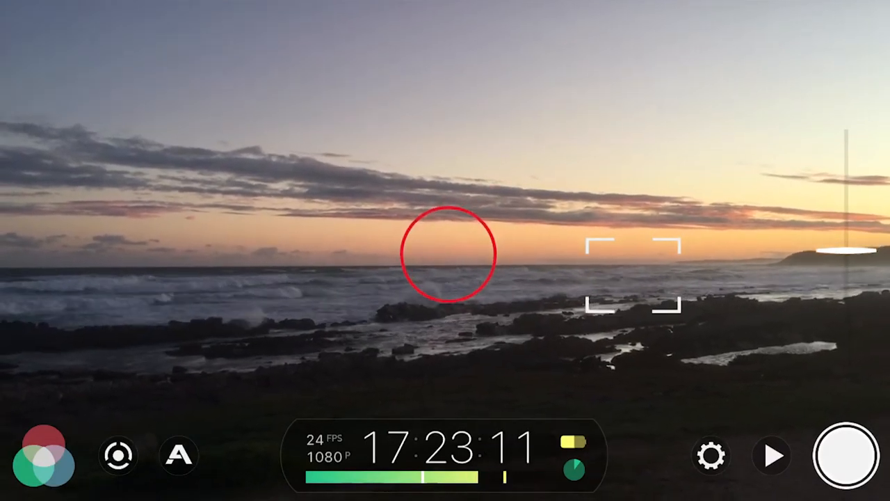
click(711, 456)
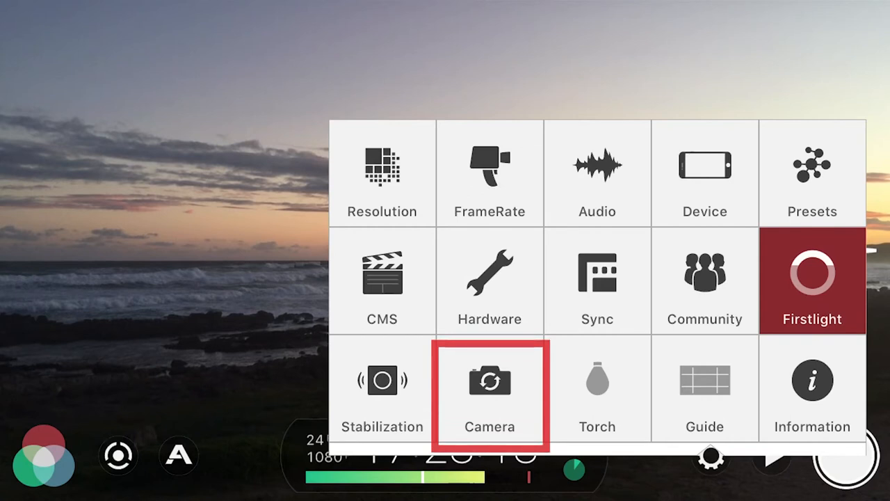
click(490, 388)
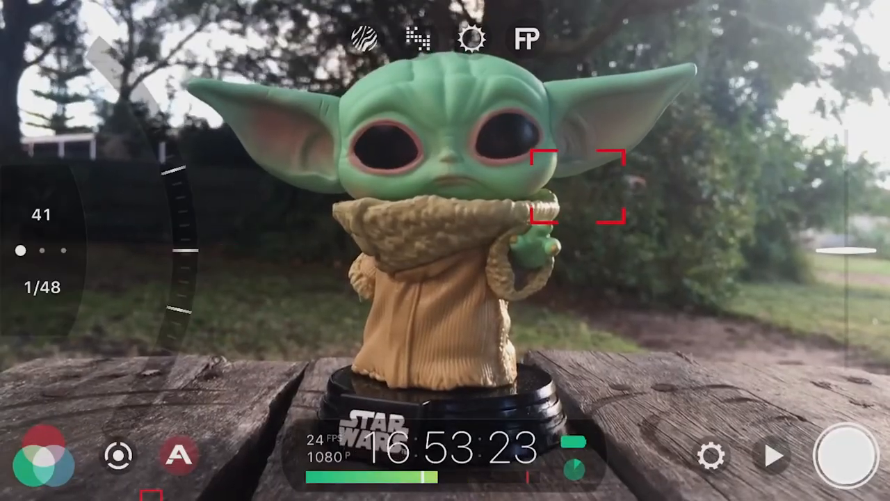
Lock exposure and focus on the figurine, bringing up the white balance adjustment.
click(179, 457)
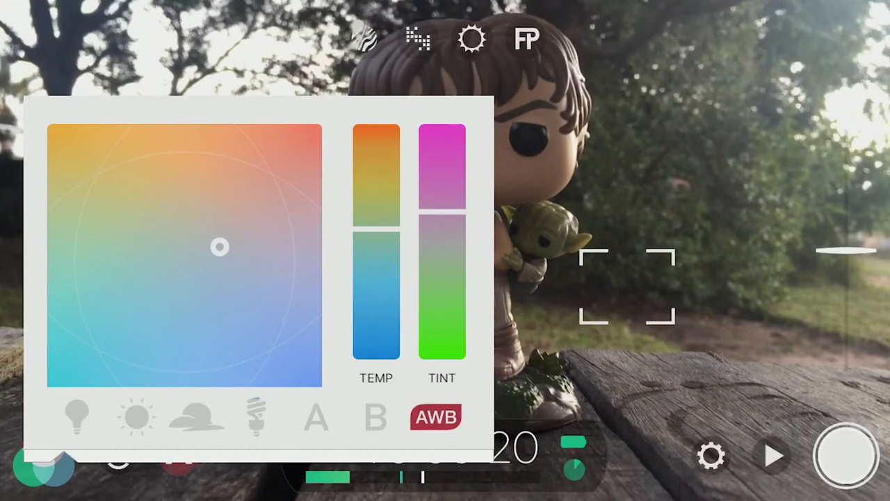
Try a warmer custom white balance on preset B, then revert to auto white balance.
click(435, 416)
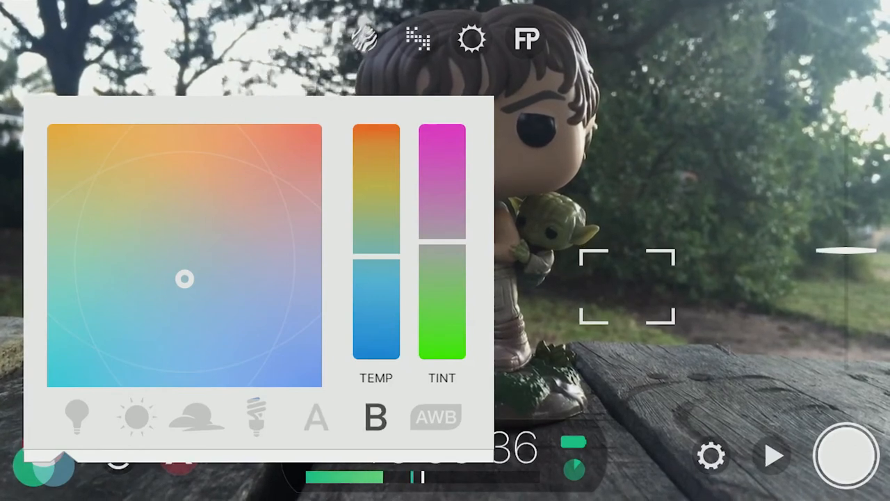
drag(184, 278, 253, 153)
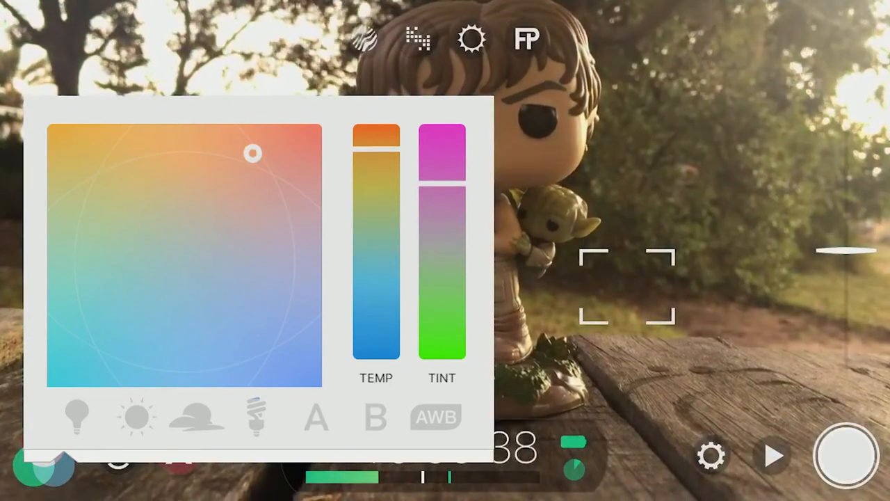
drag(253, 153, 263, 328)
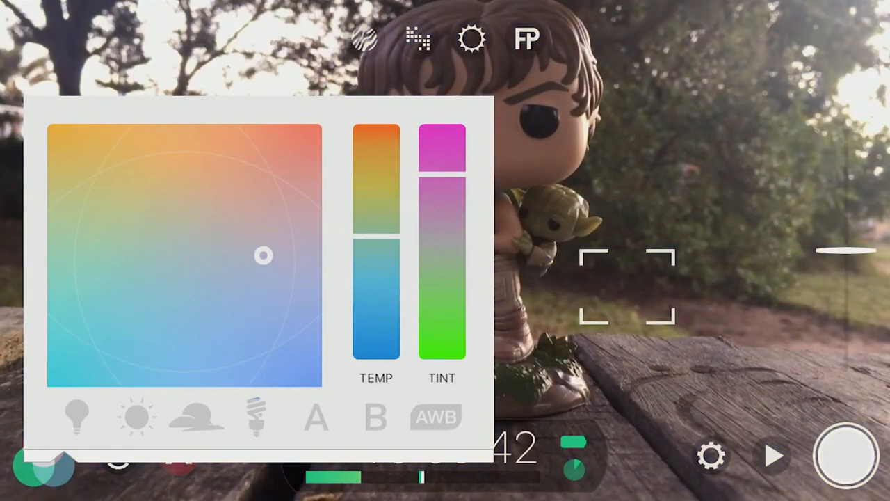
click(435, 416)
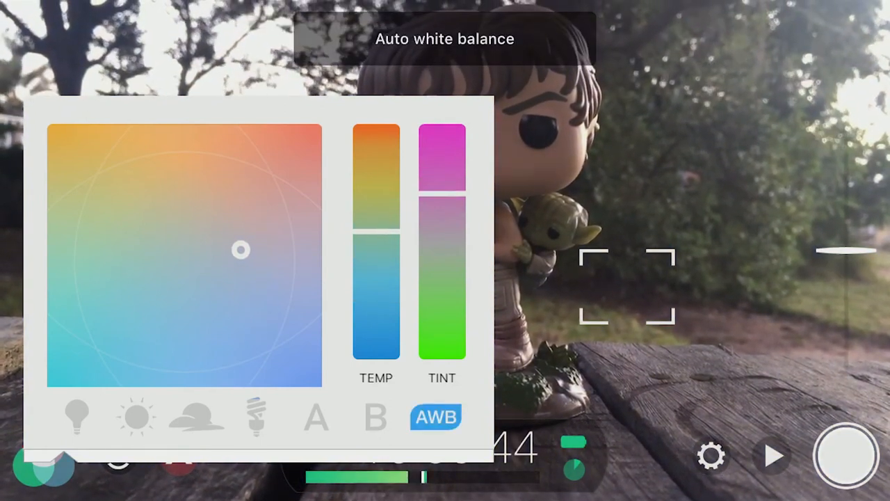
drag(239, 250, 214, 251)
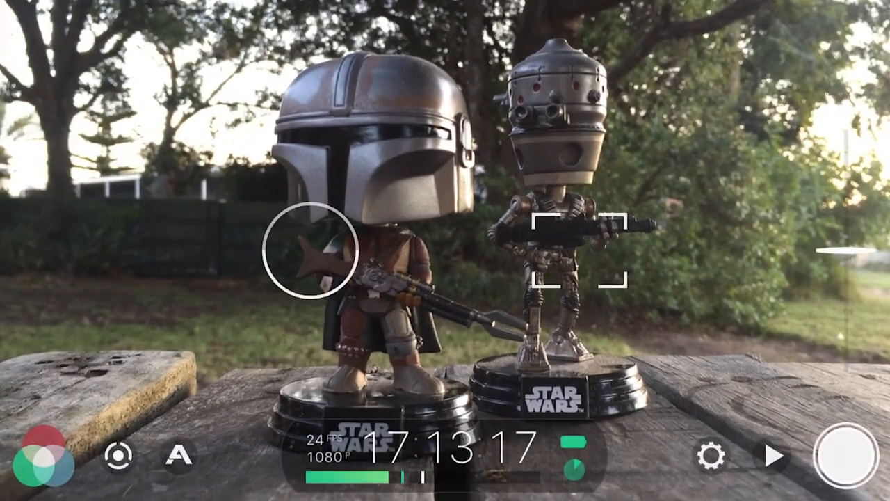
Turn on exposure zebra stripes over the live view of the two figurines.
click(178, 454)
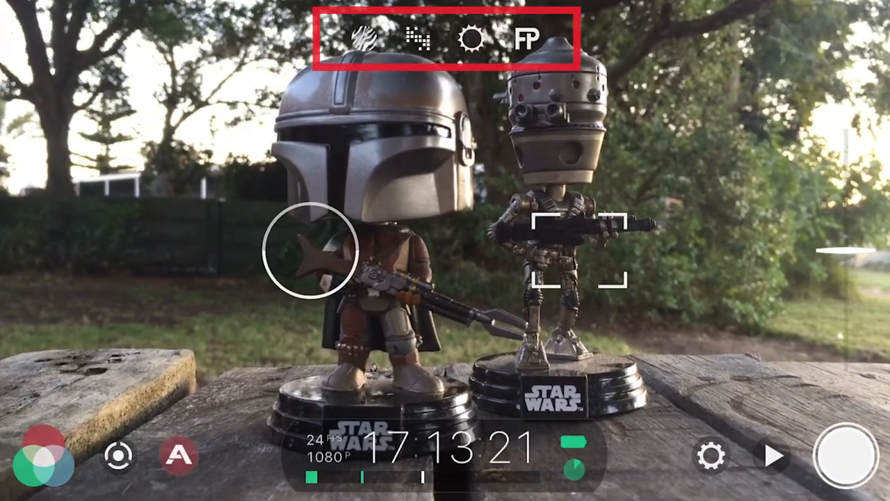
click(361, 39)
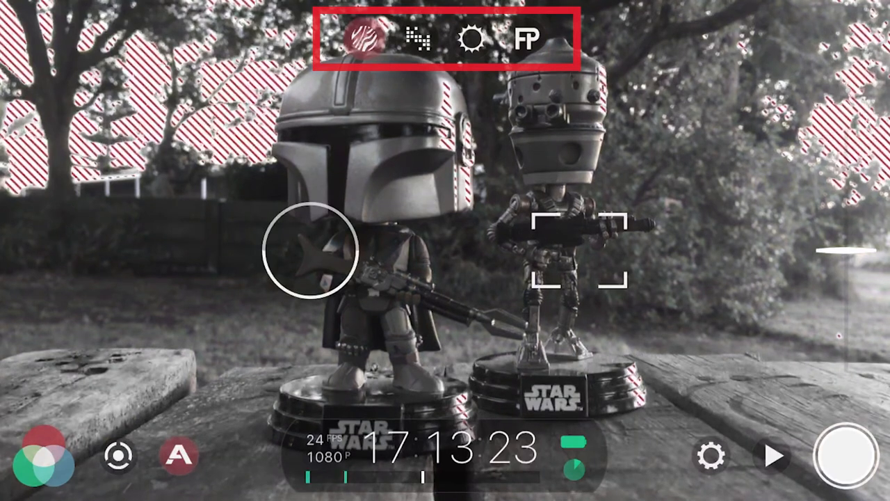